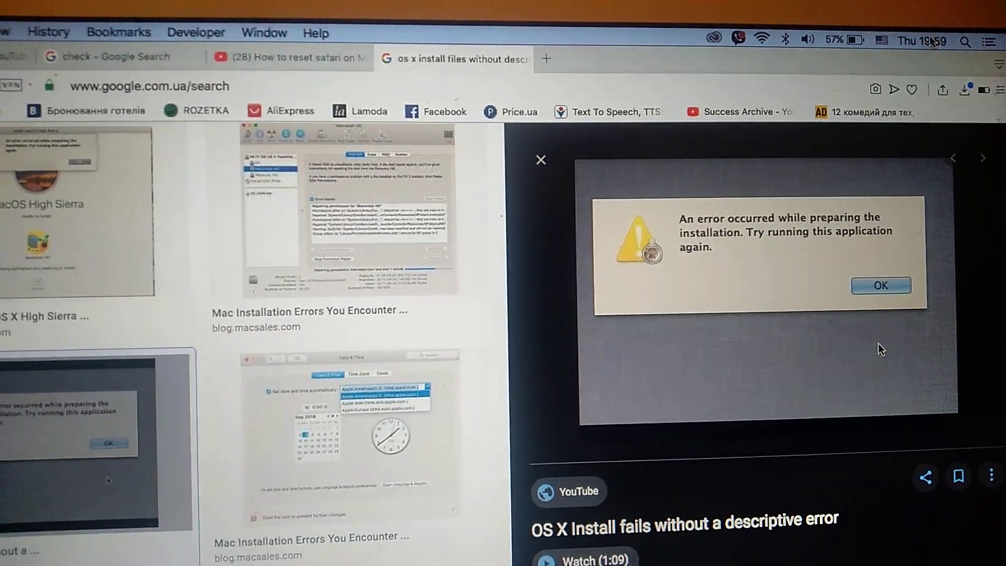
Step: Search Launchpad for 'ter' so Terminal is the only app shown
{"action": "left_click", "coordinate": [924, 40]}
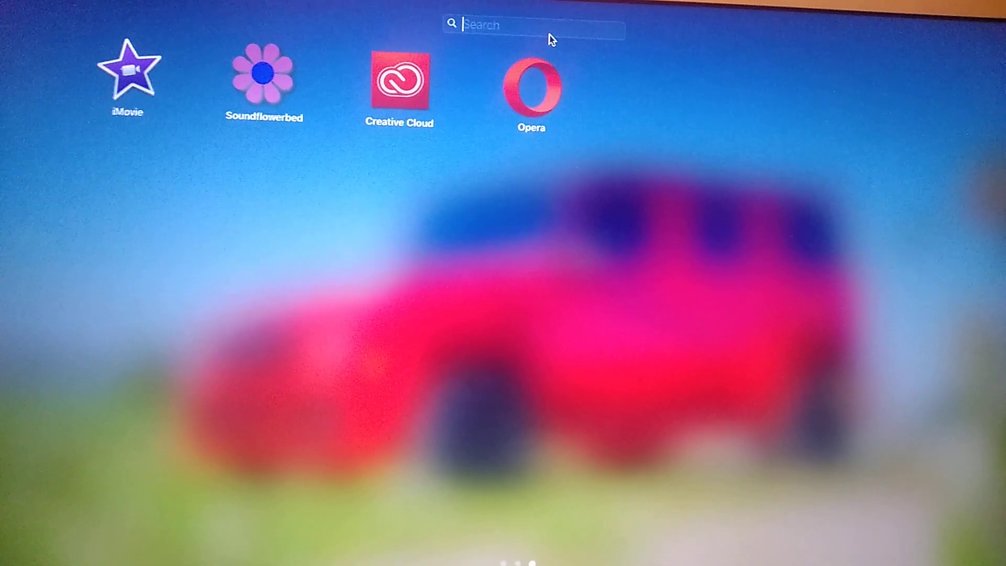
{"action": "type", "text": "ter"}
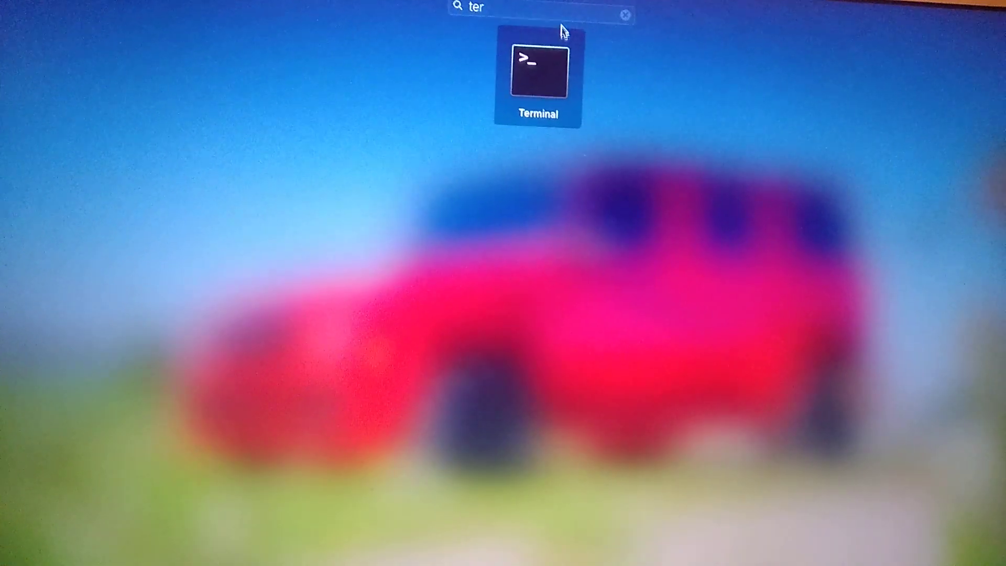